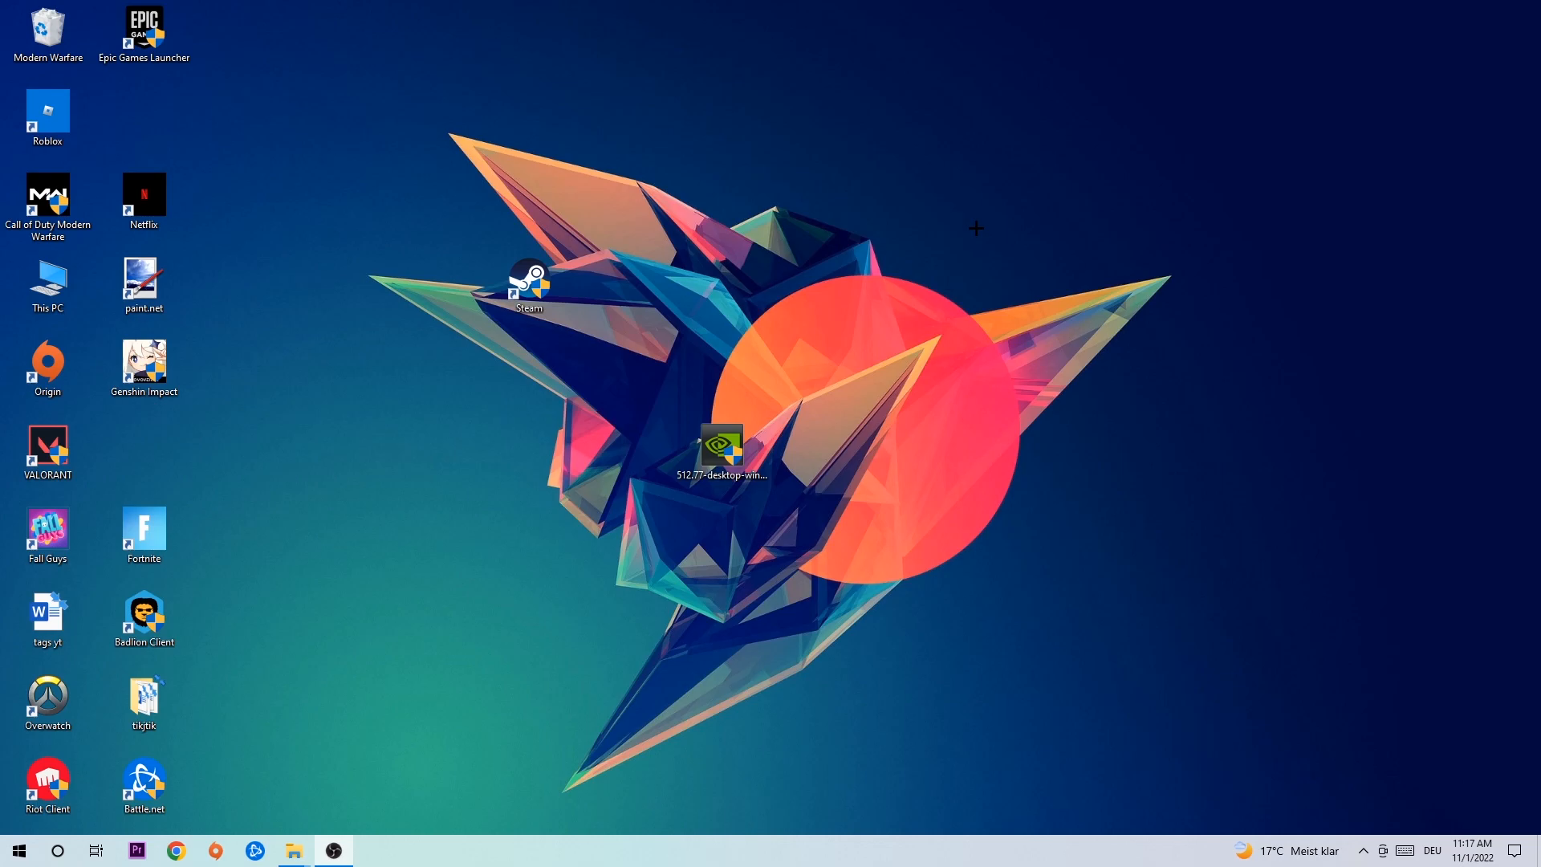
mouse_move(989, 217)
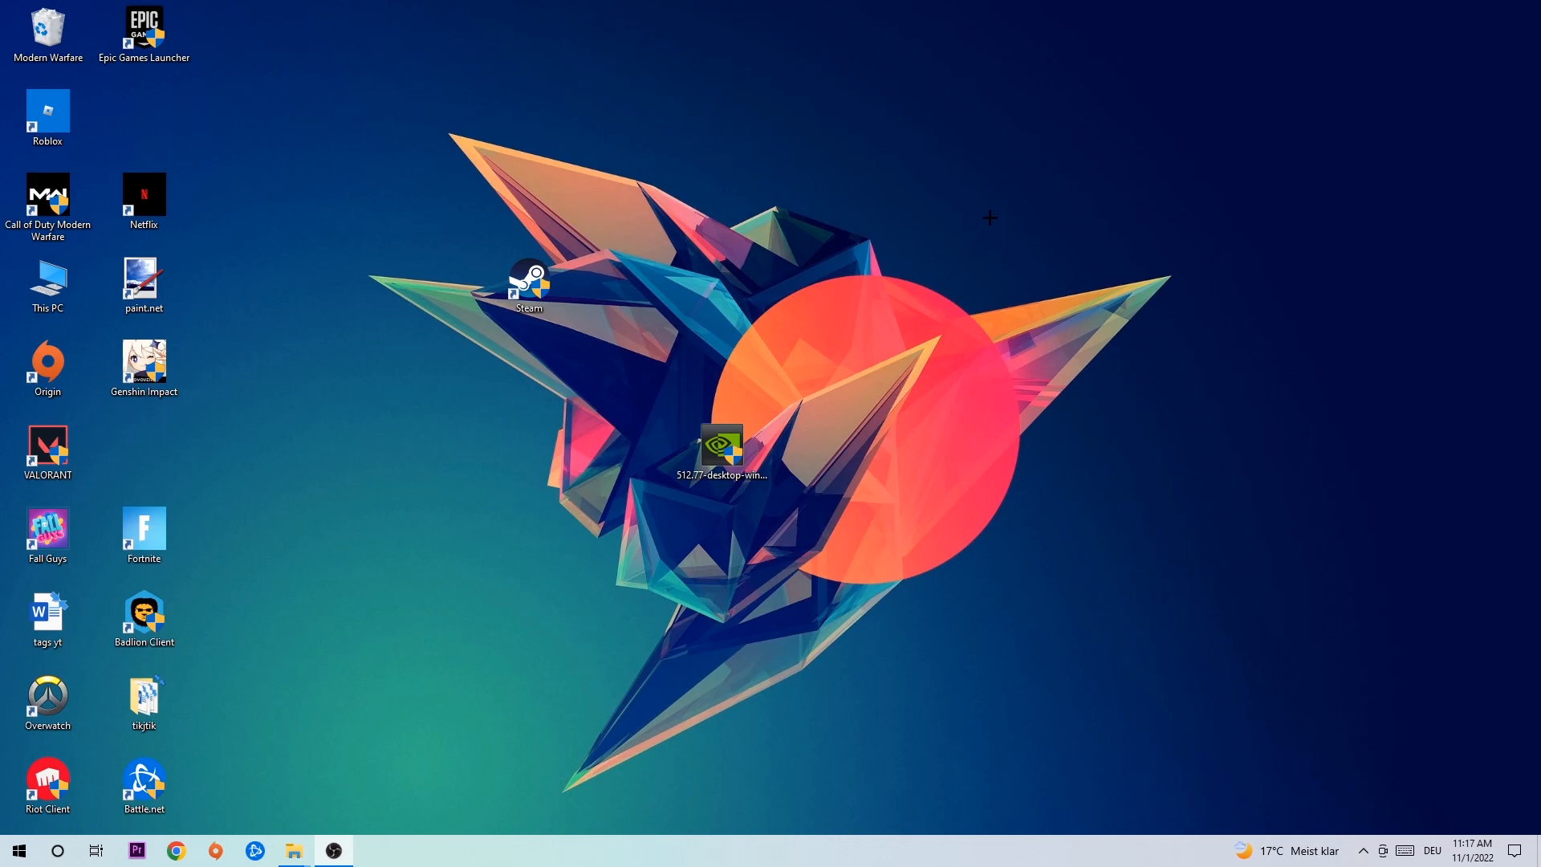
mouse_move(705, 334)
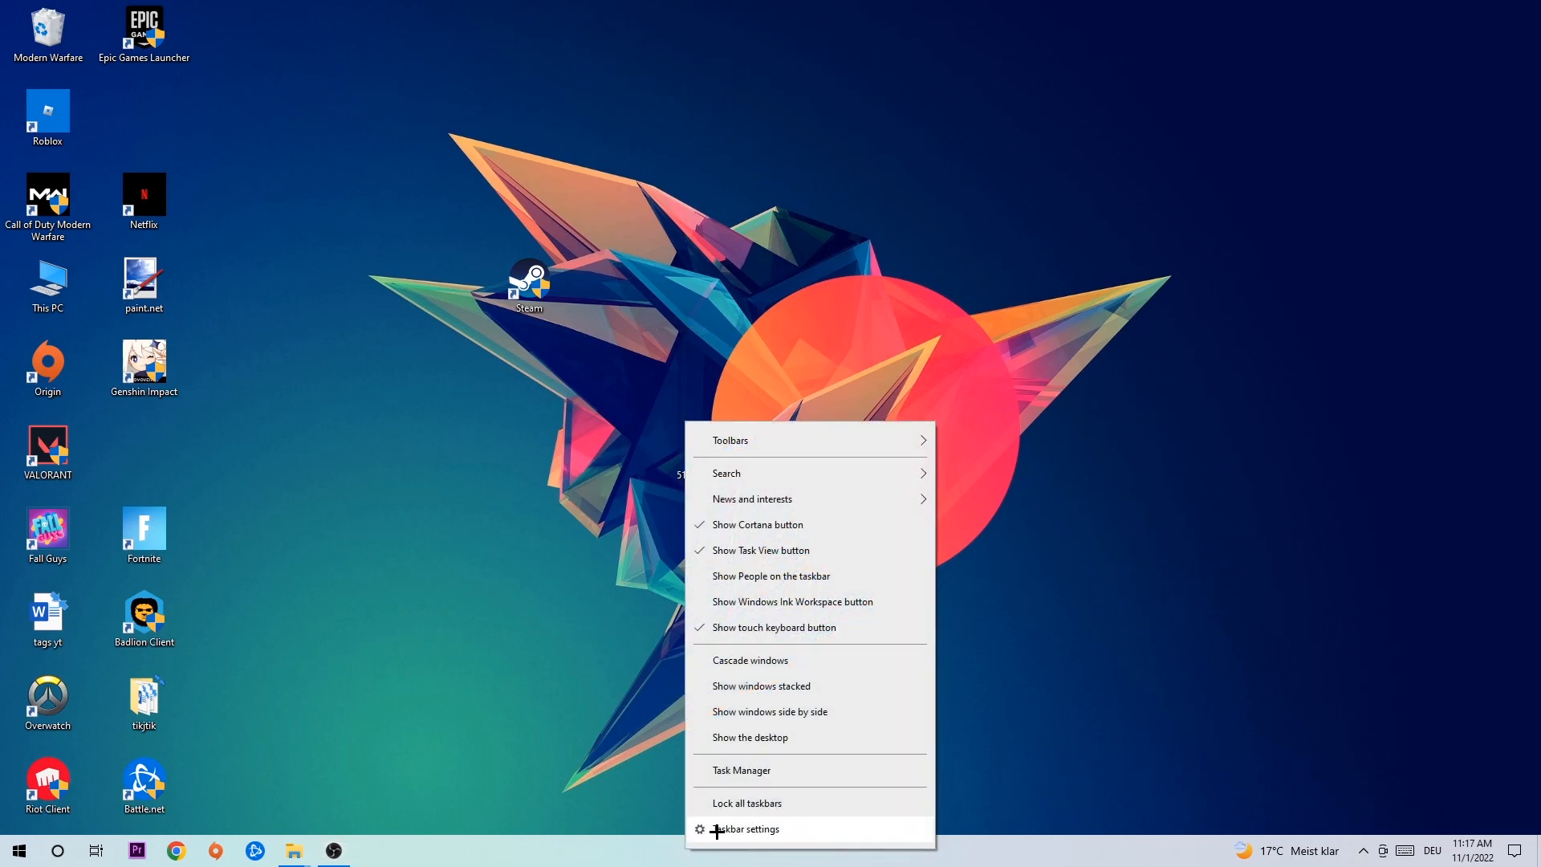
- Launch Task Manager and expand it to the detailed process view
click(740, 769)
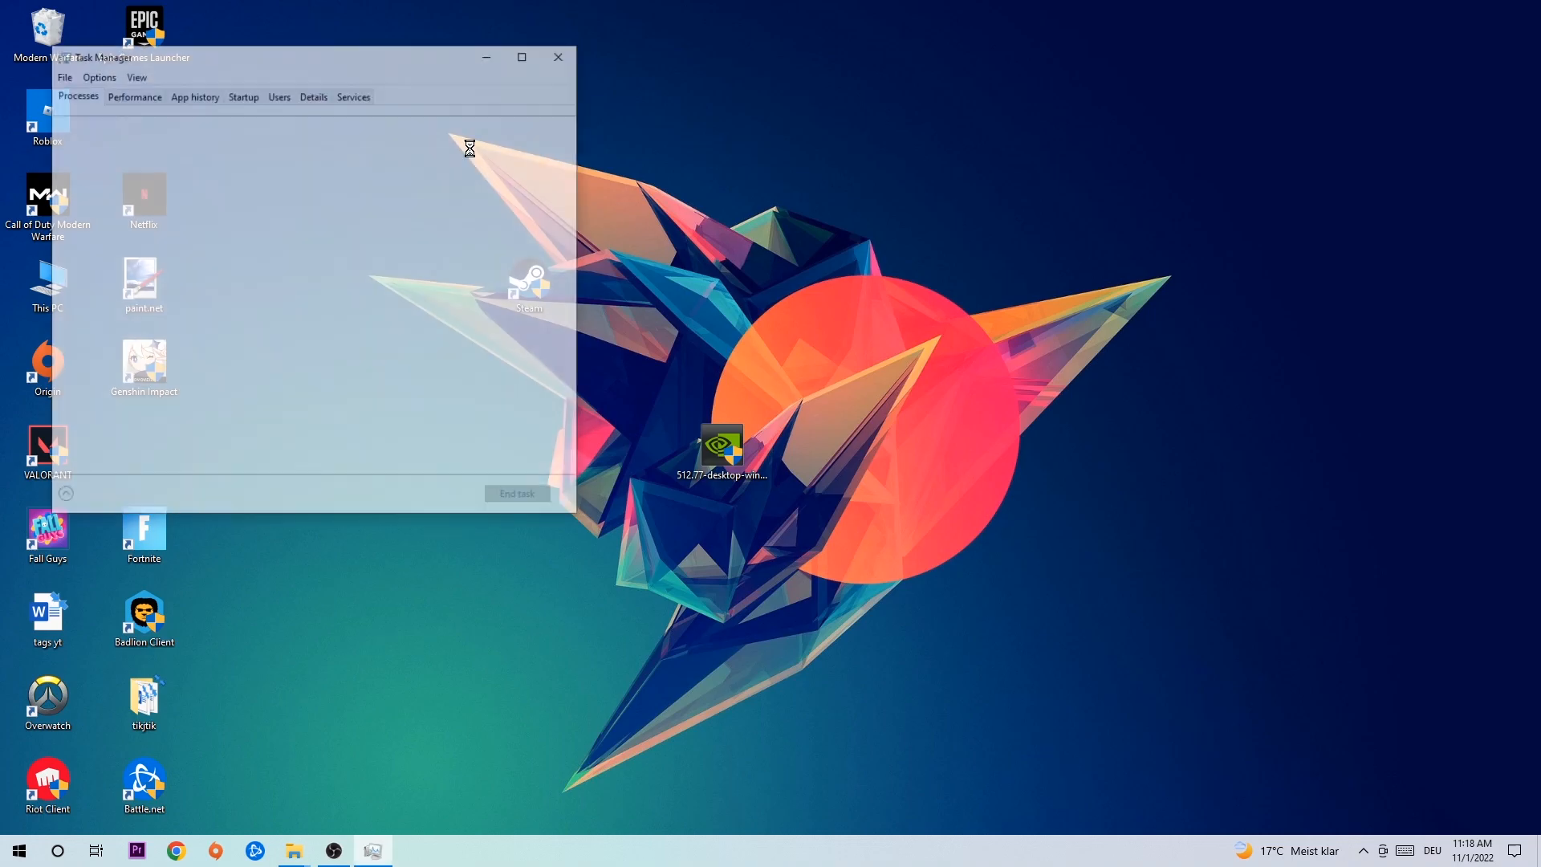
click(521, 56)
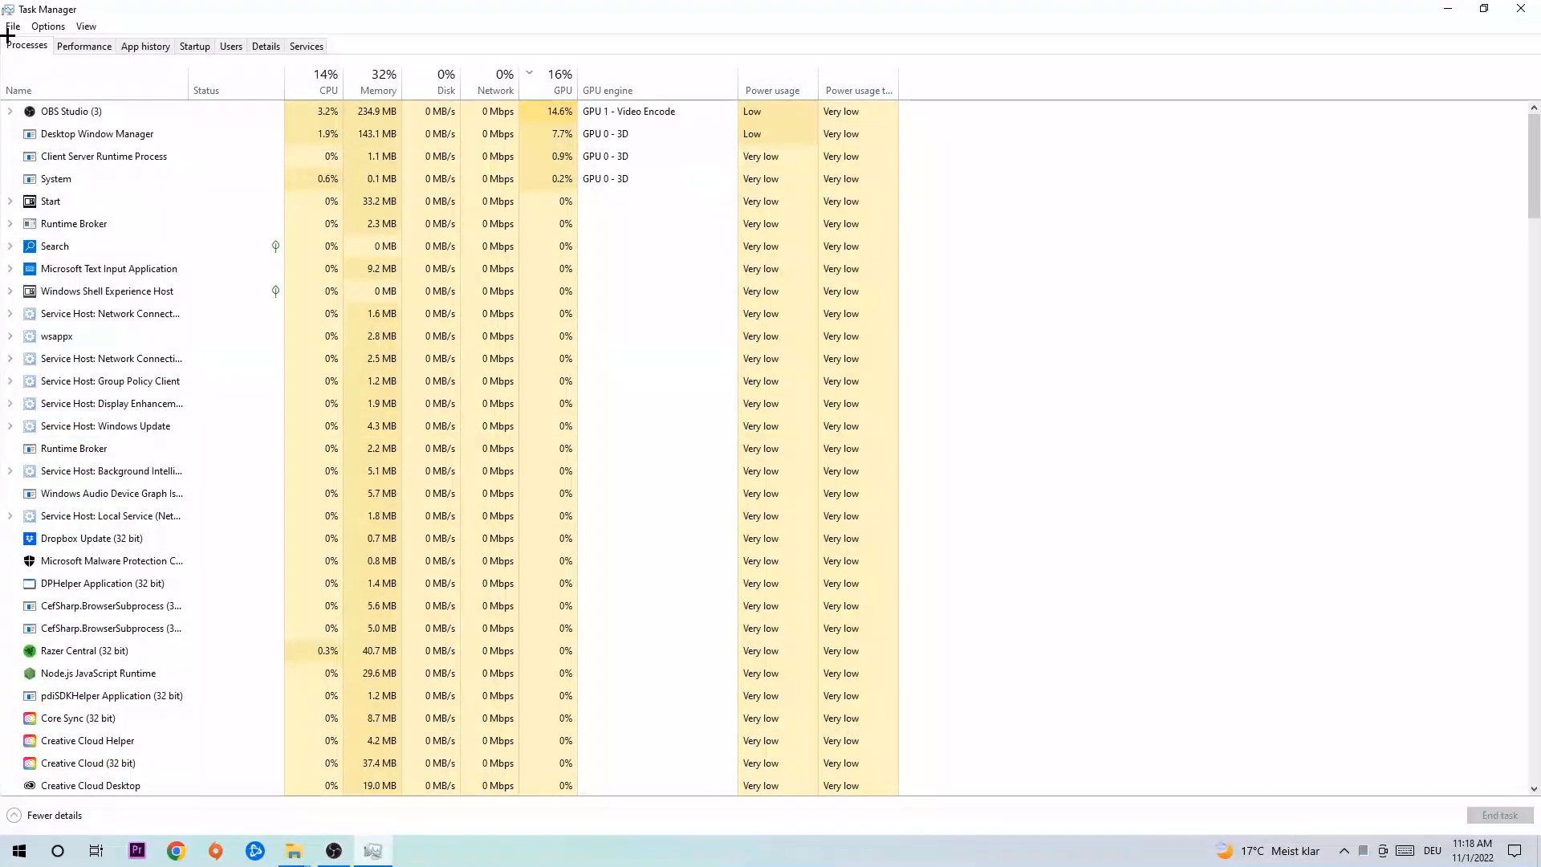
mouse_move(411, 403)
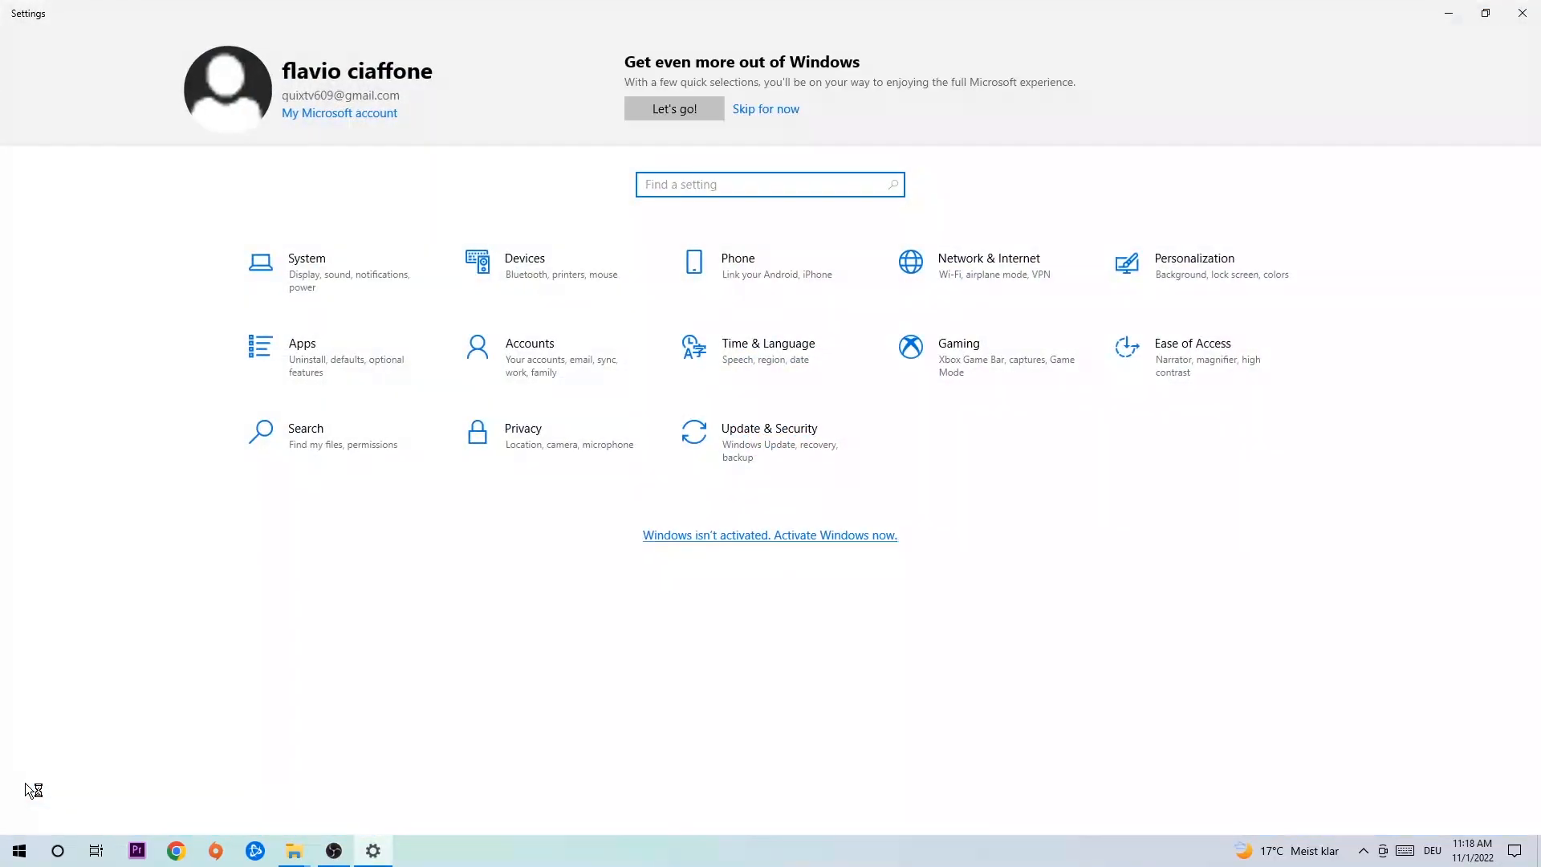
- Go to Update & Security and check the Windows Update status page
click(769, 435)
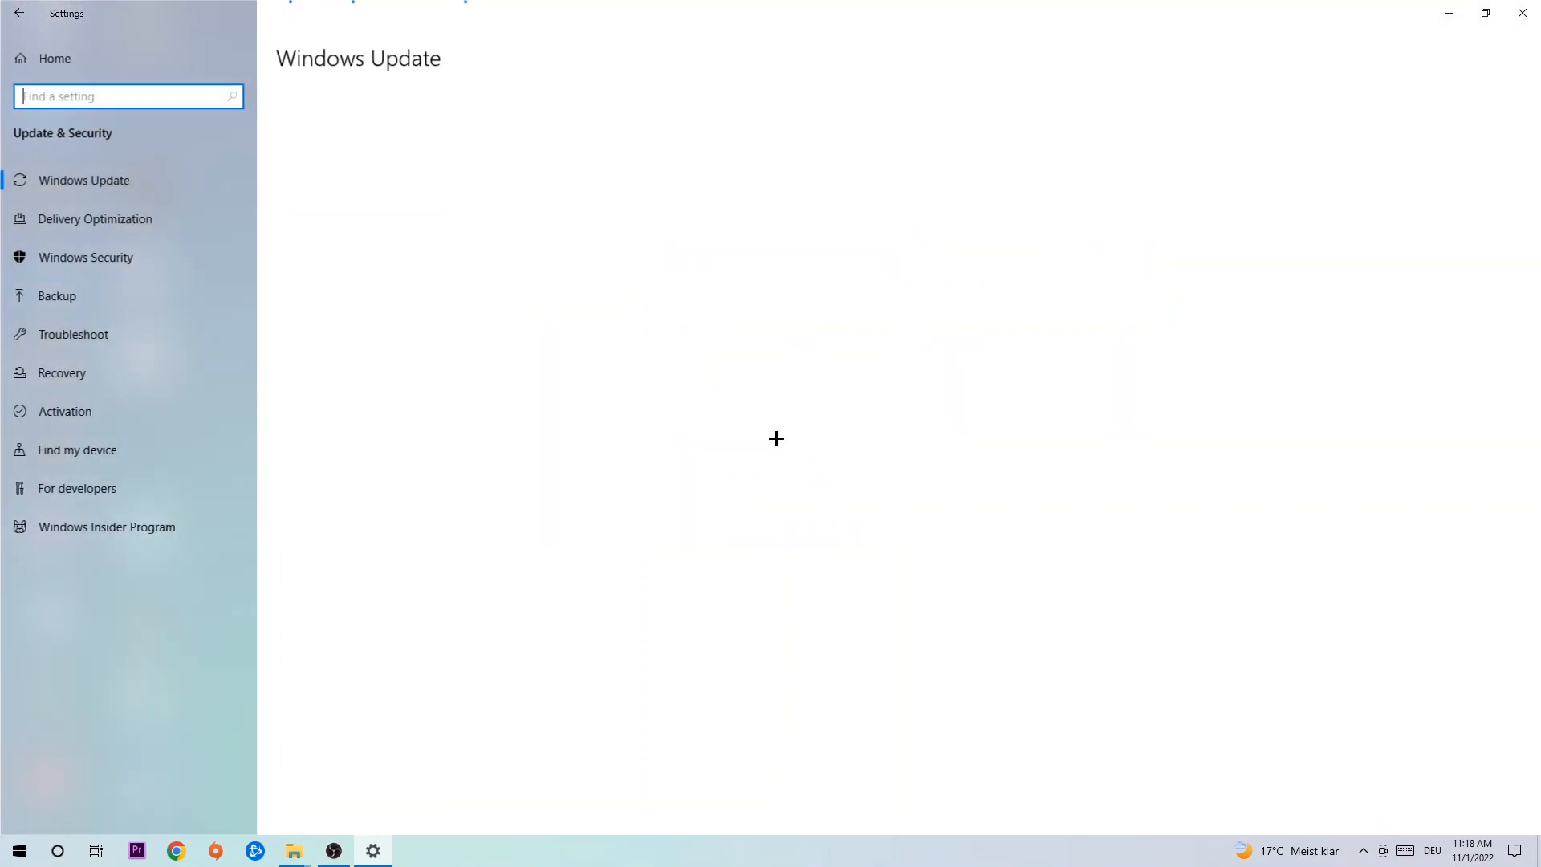
click(83, 179)
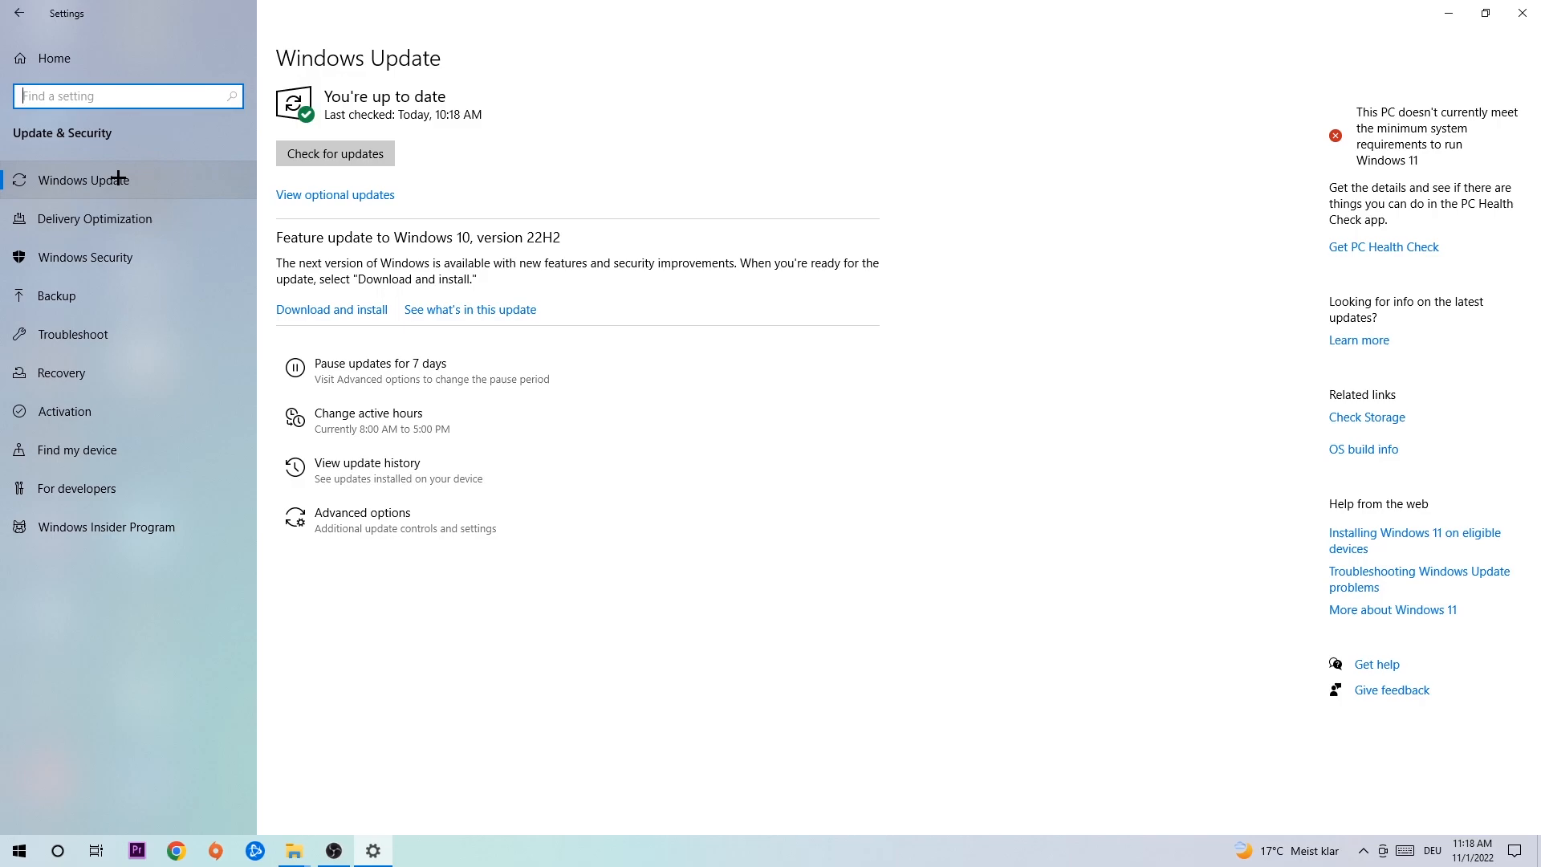
mouse_move(96, 165)
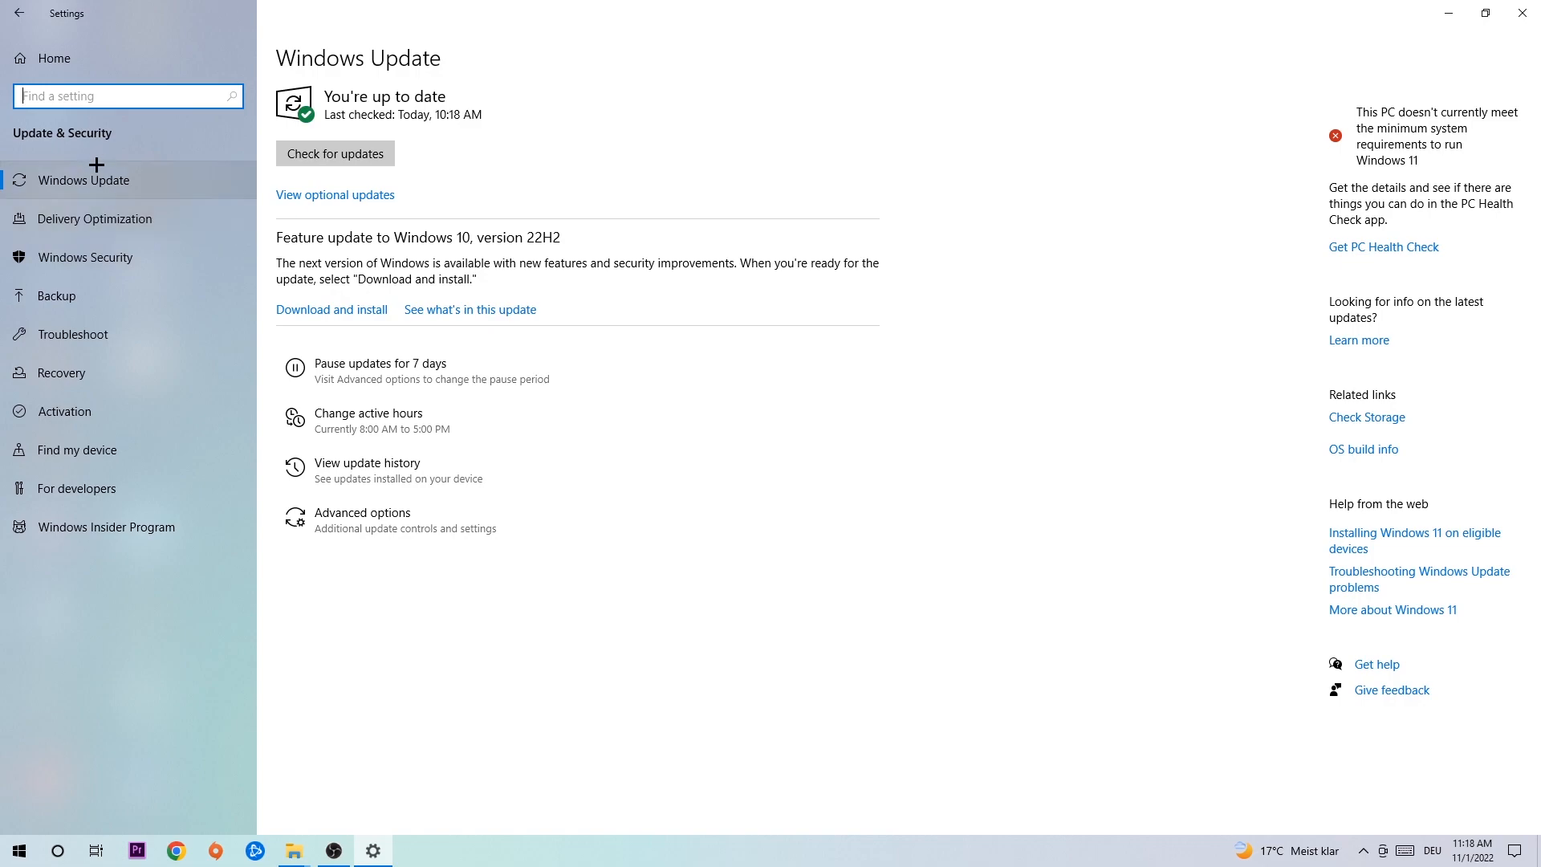
mouse_move(685, 101)
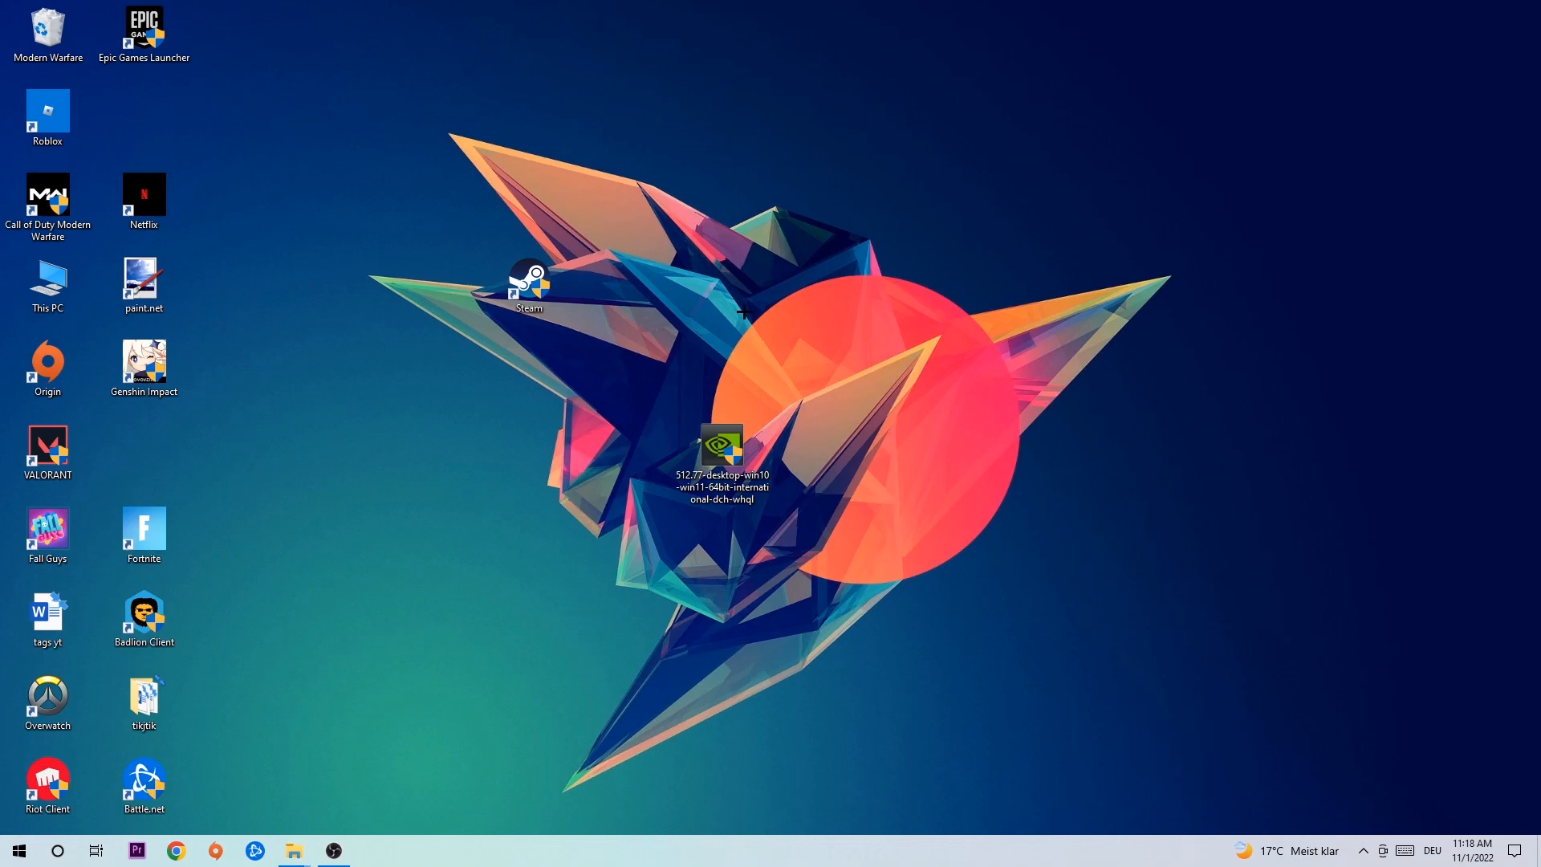
mouse_move(793, 343)
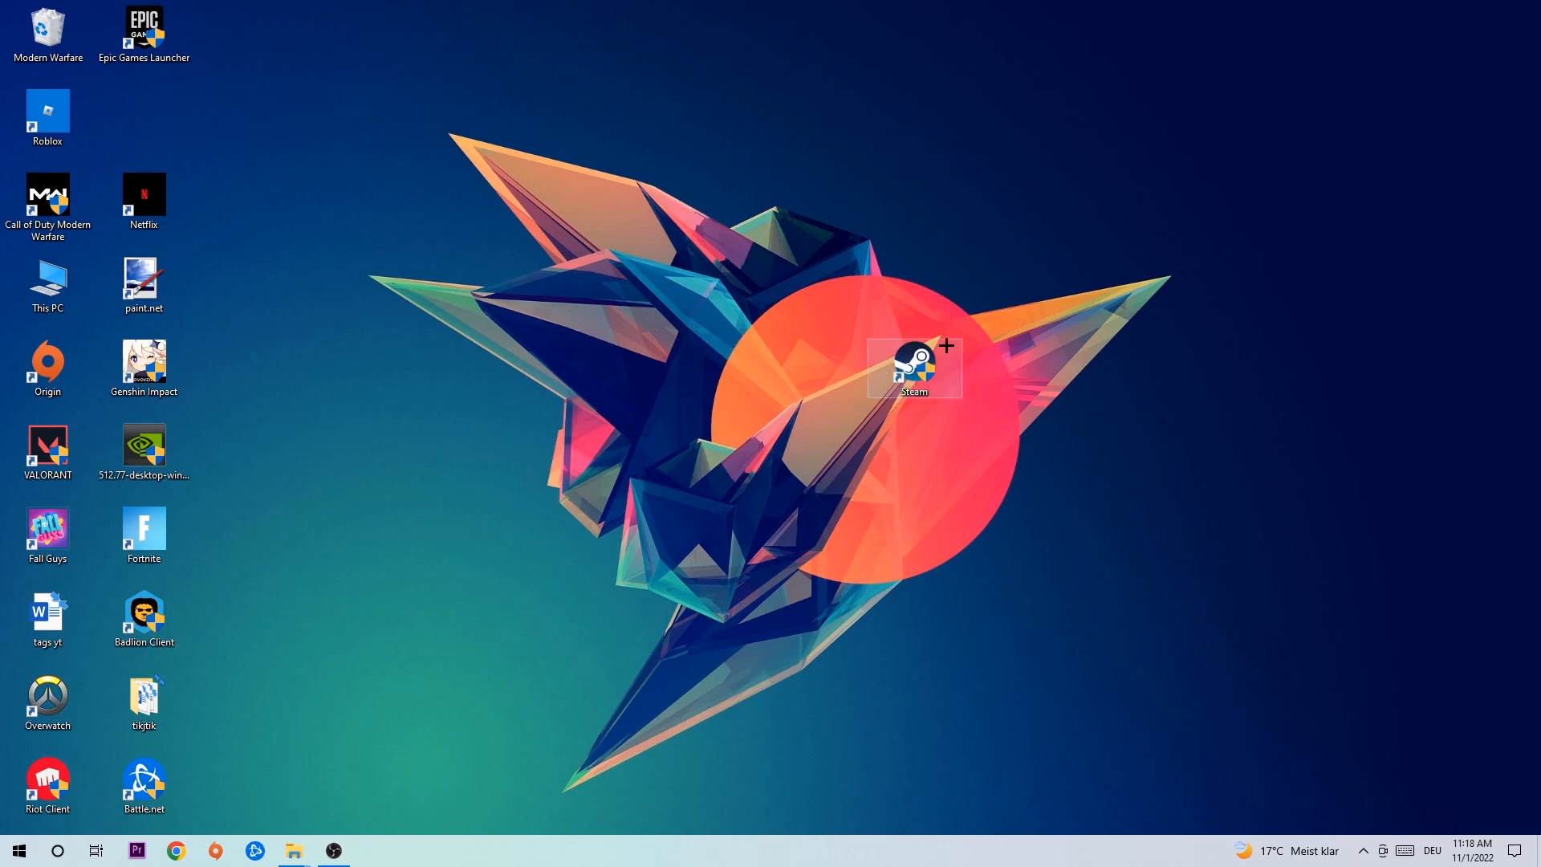
- Apply Windows 8 compatibility mode and Run as administrator in the Steam shortcut's Properties
right_click(911, 366)
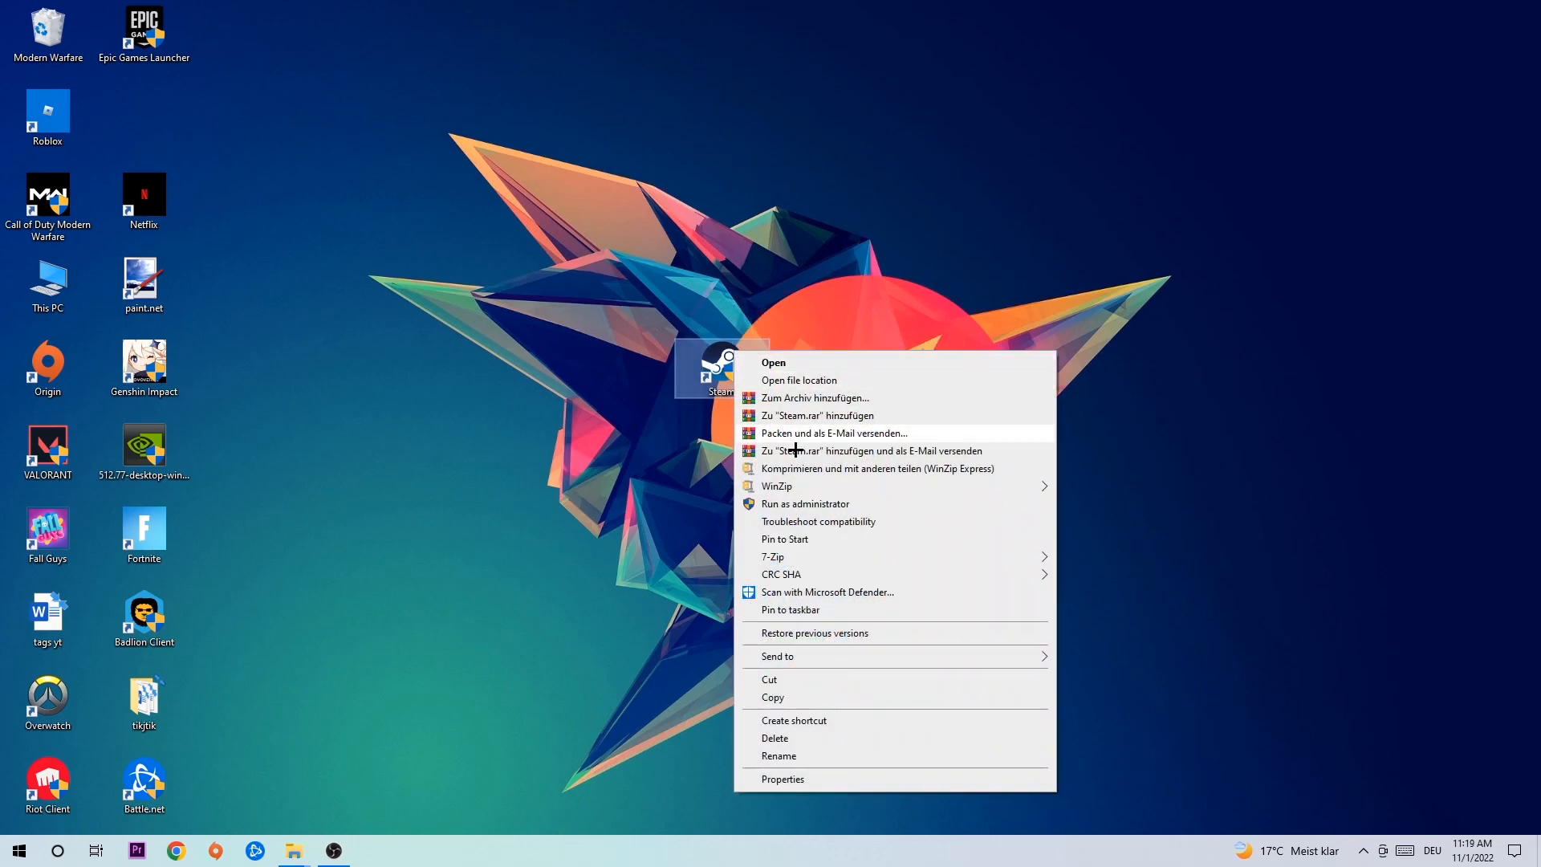
click(782, 778)
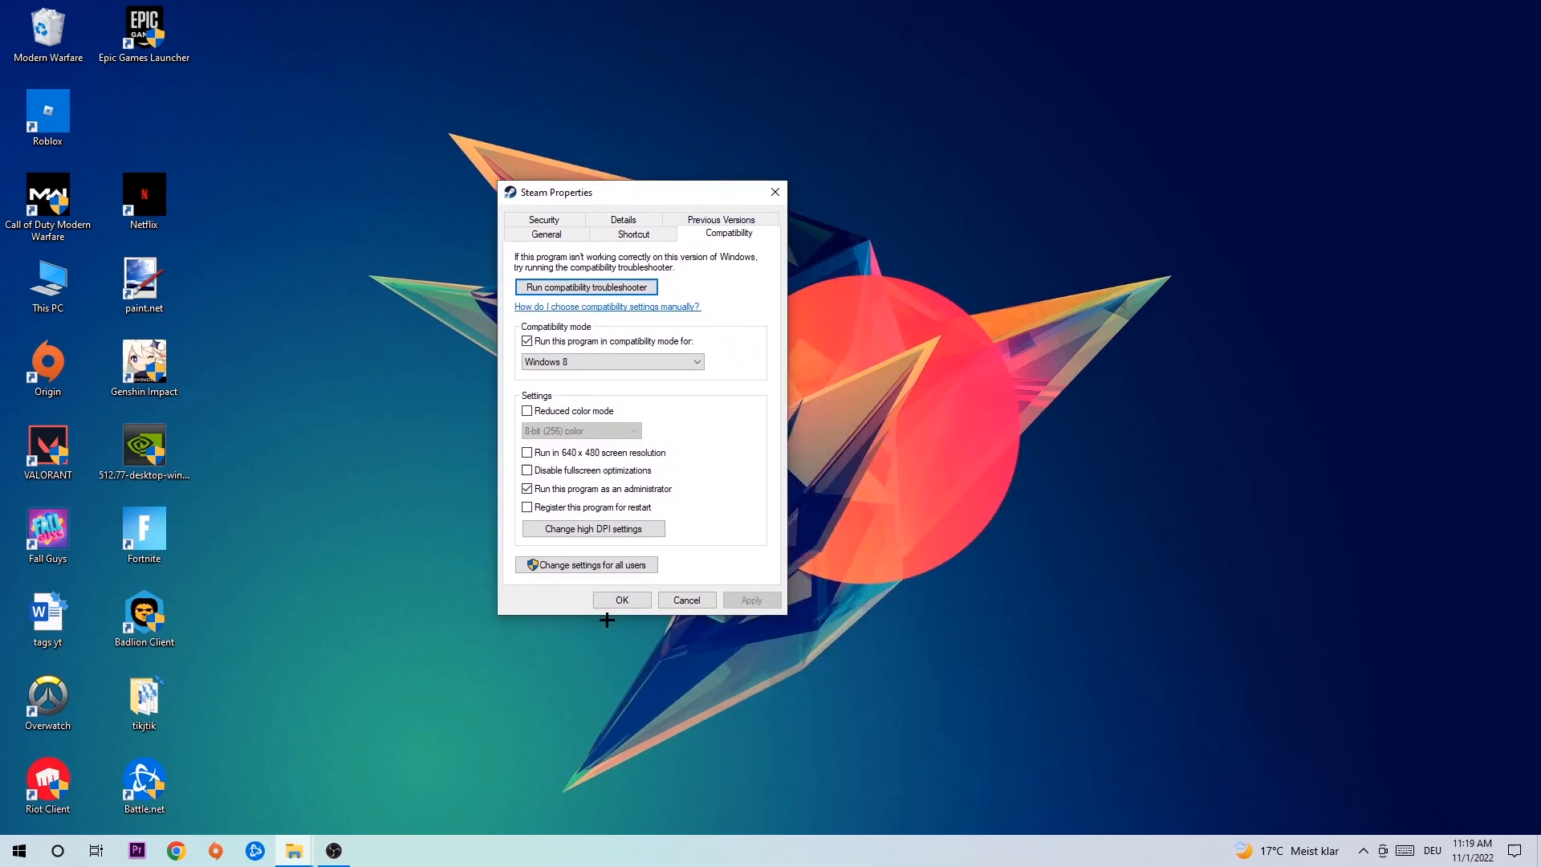
mouse_move(693, 341)
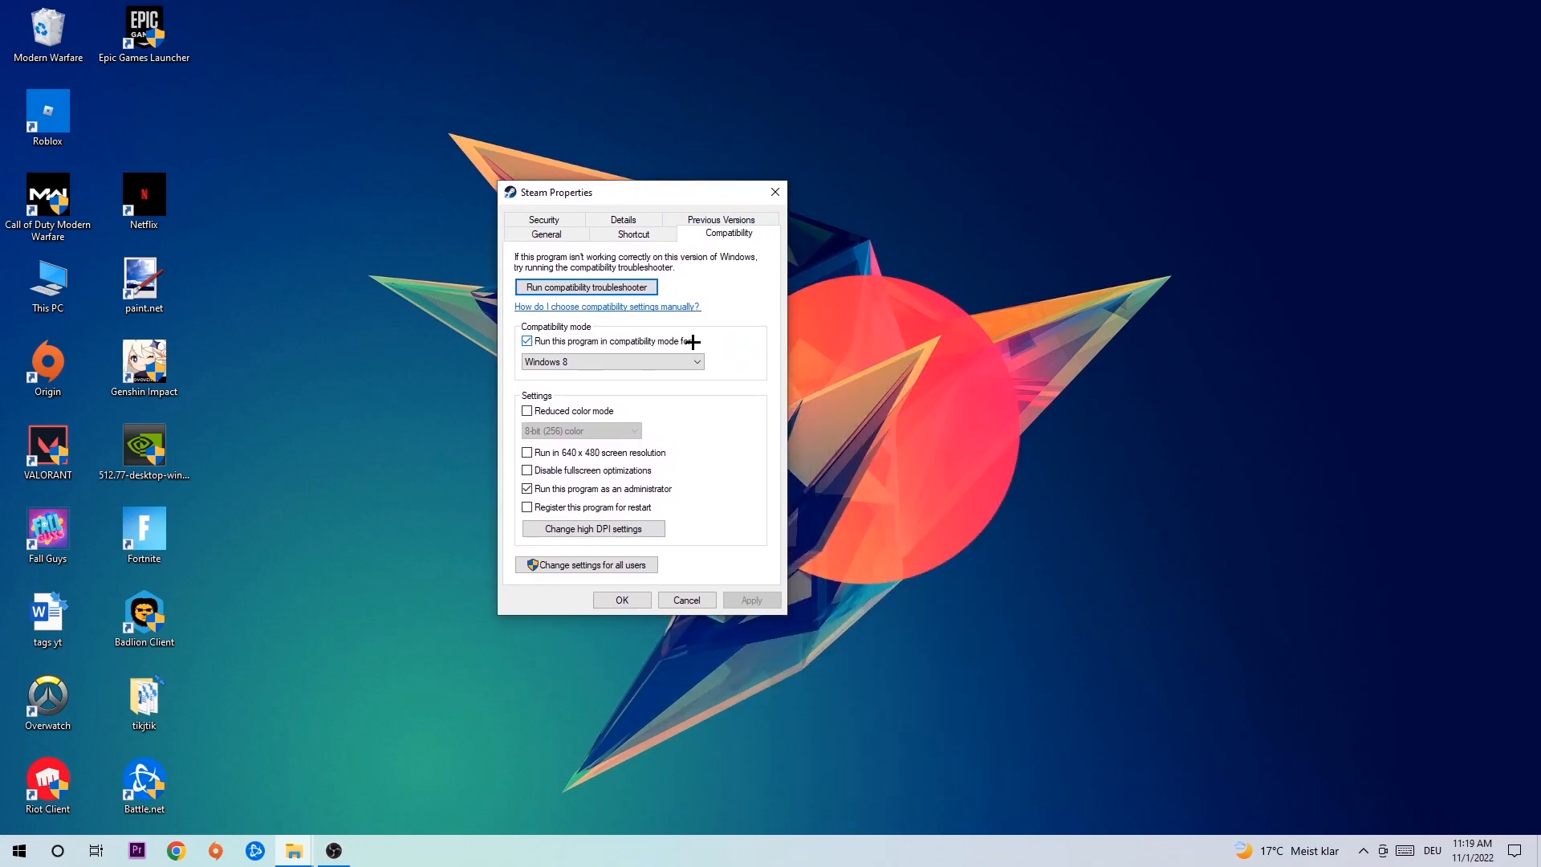
mouse_move(616, 462)
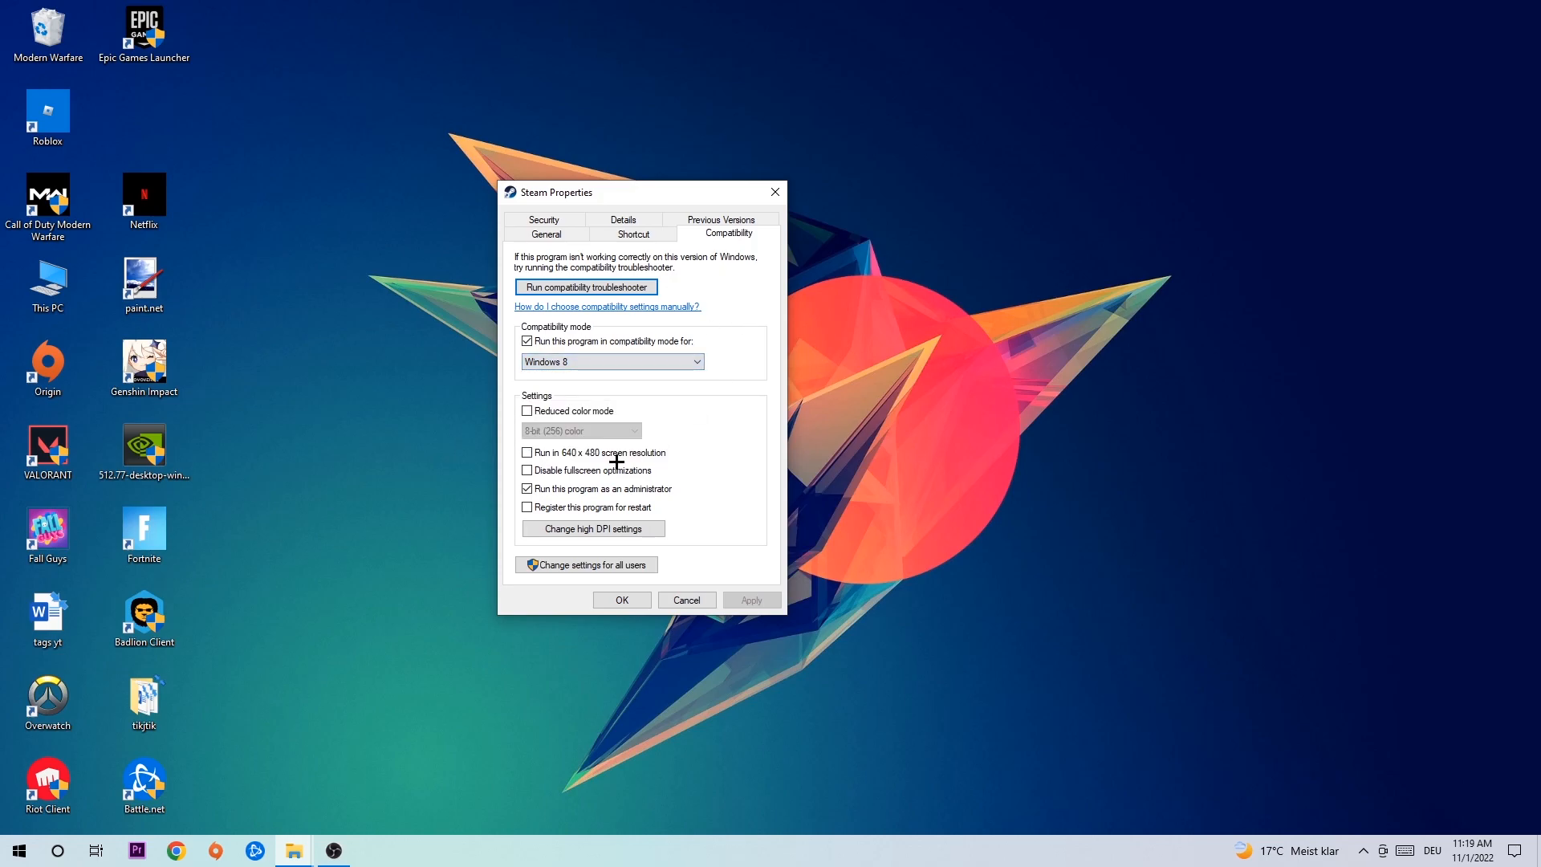
mouse_move(591, 528)
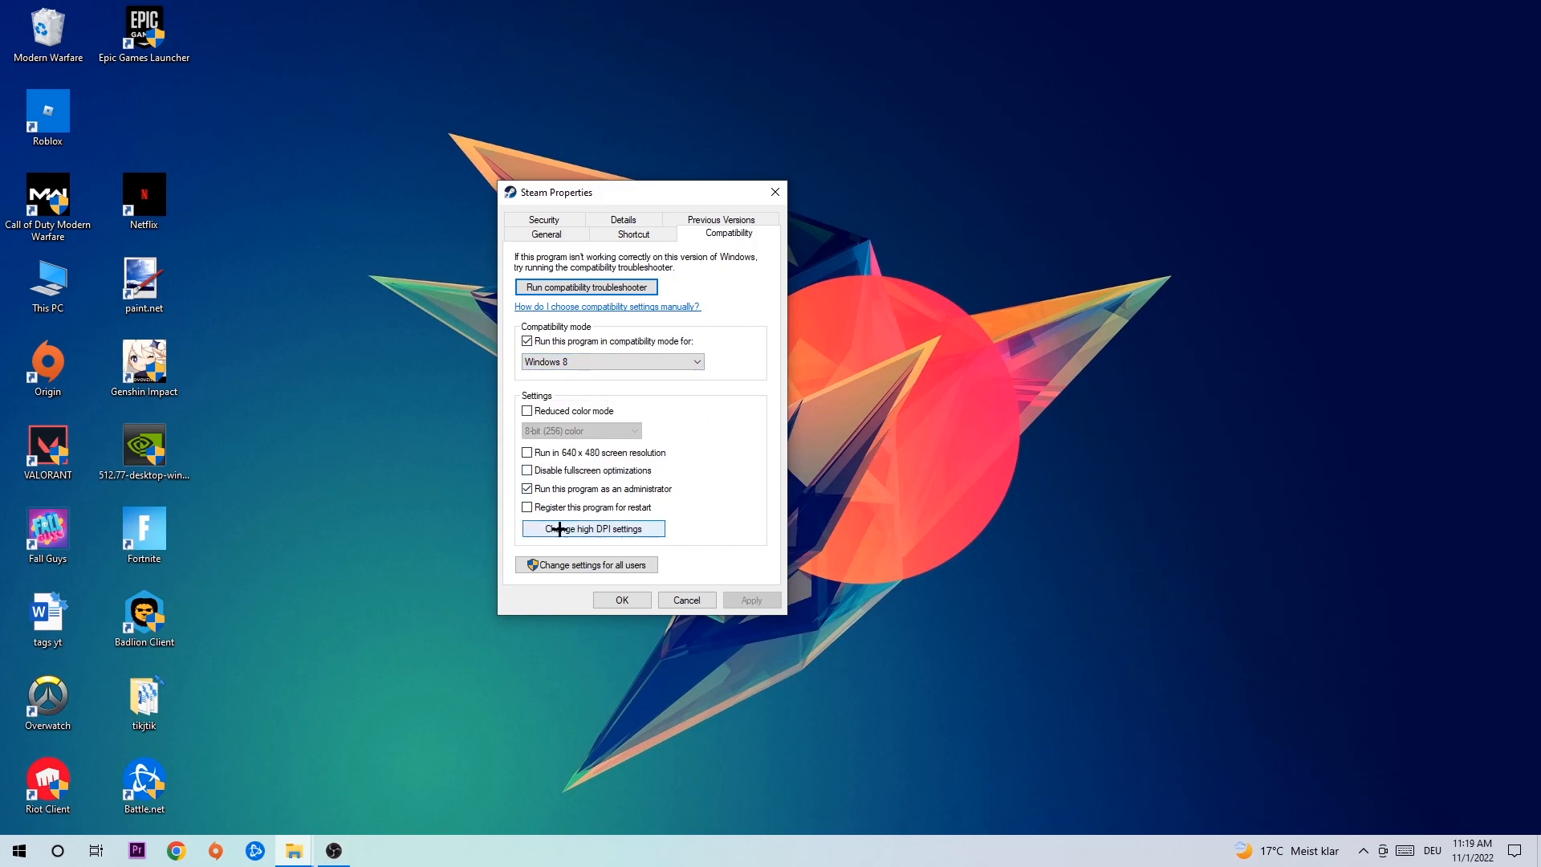
mouse_move(763, 576)
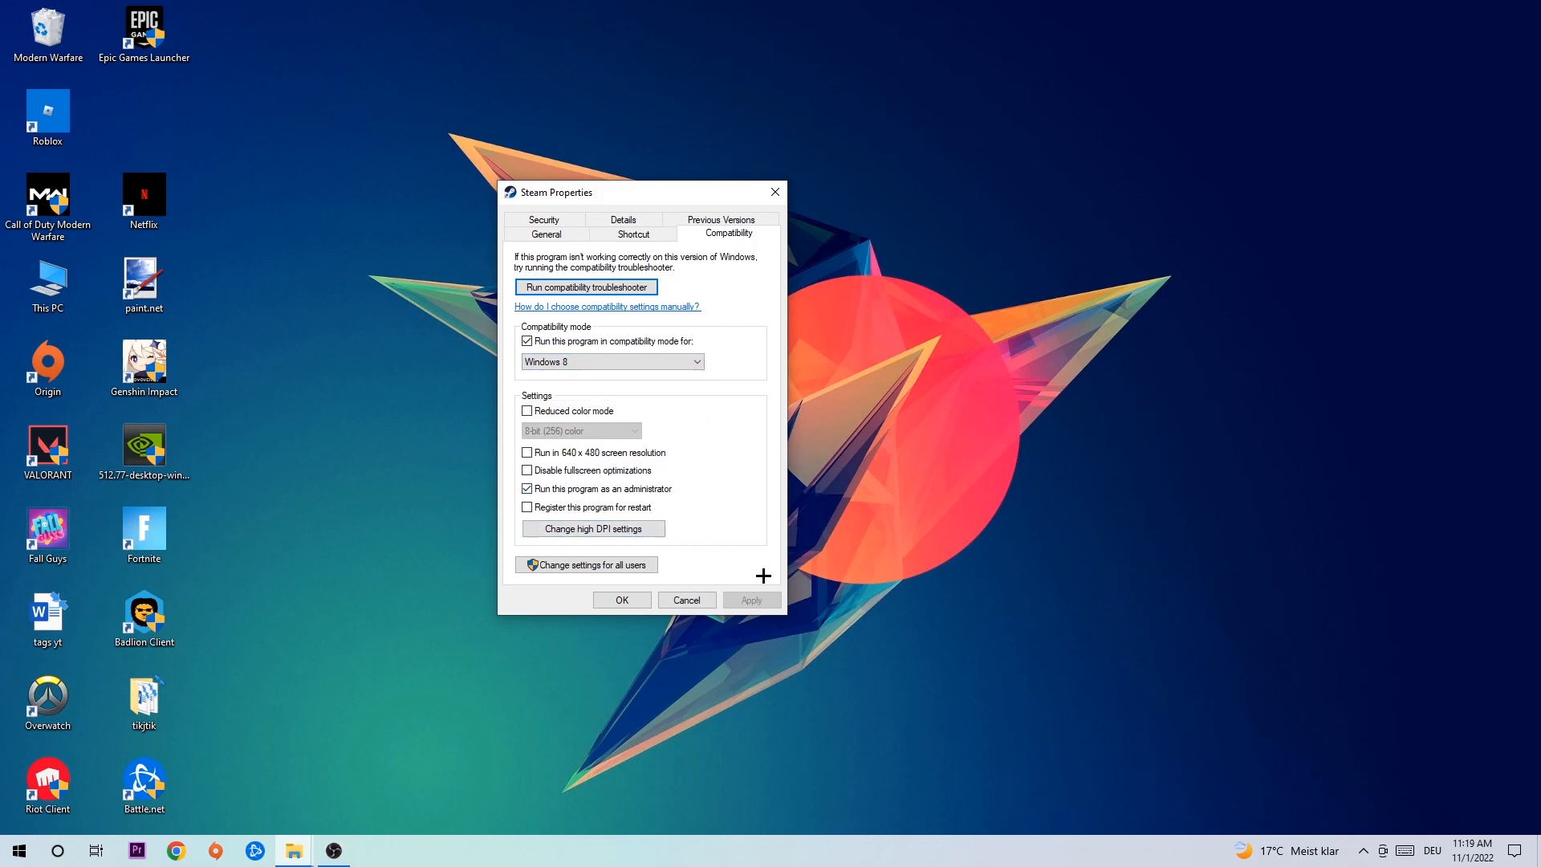
click(621, 599)
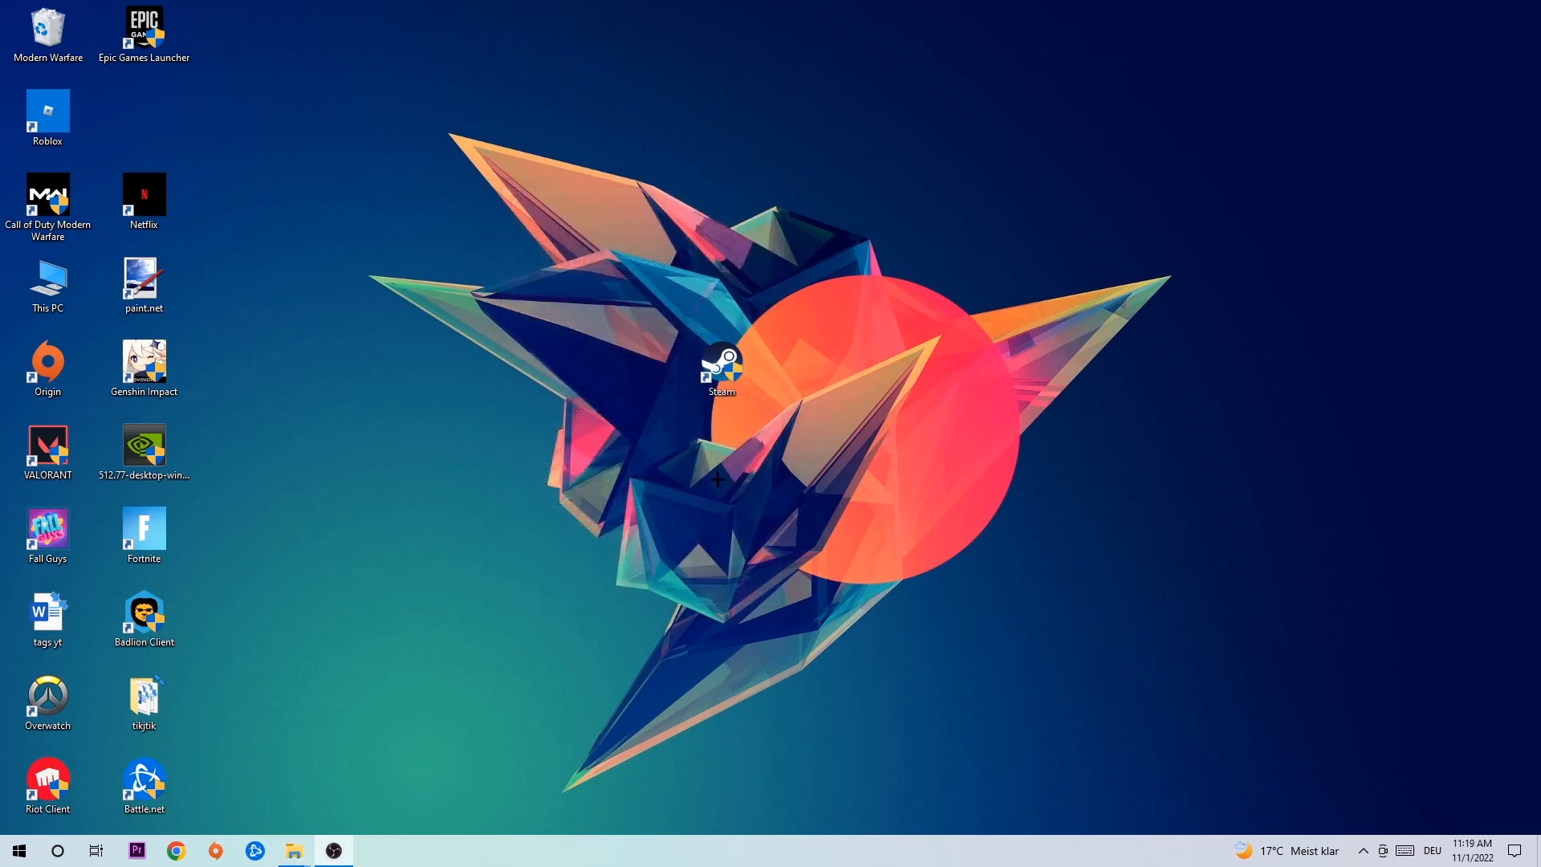
mouse_move(692, 410)
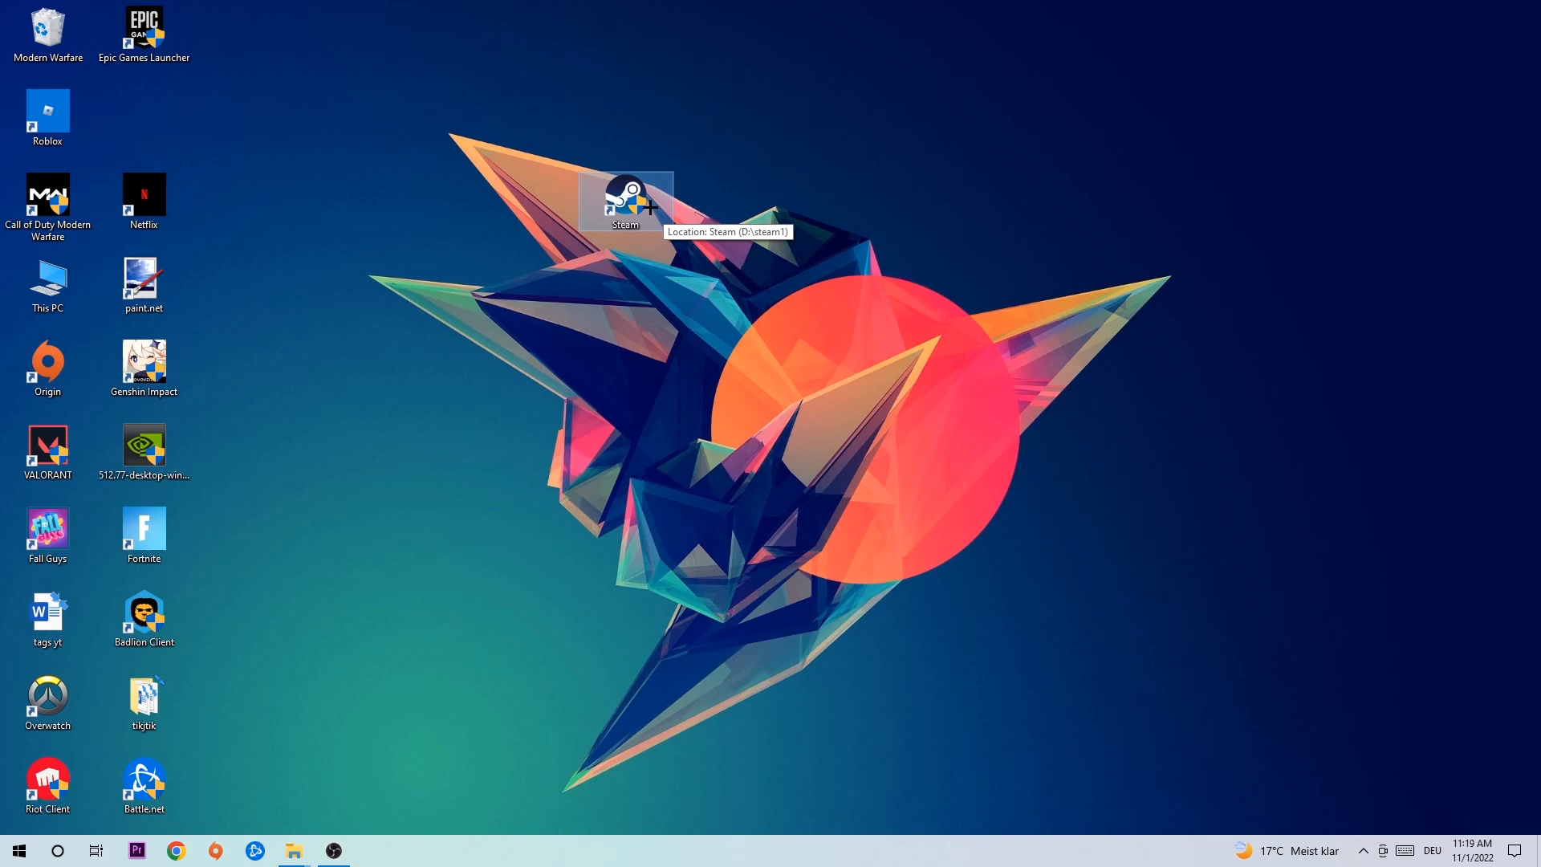
mouse_move(626, 203)
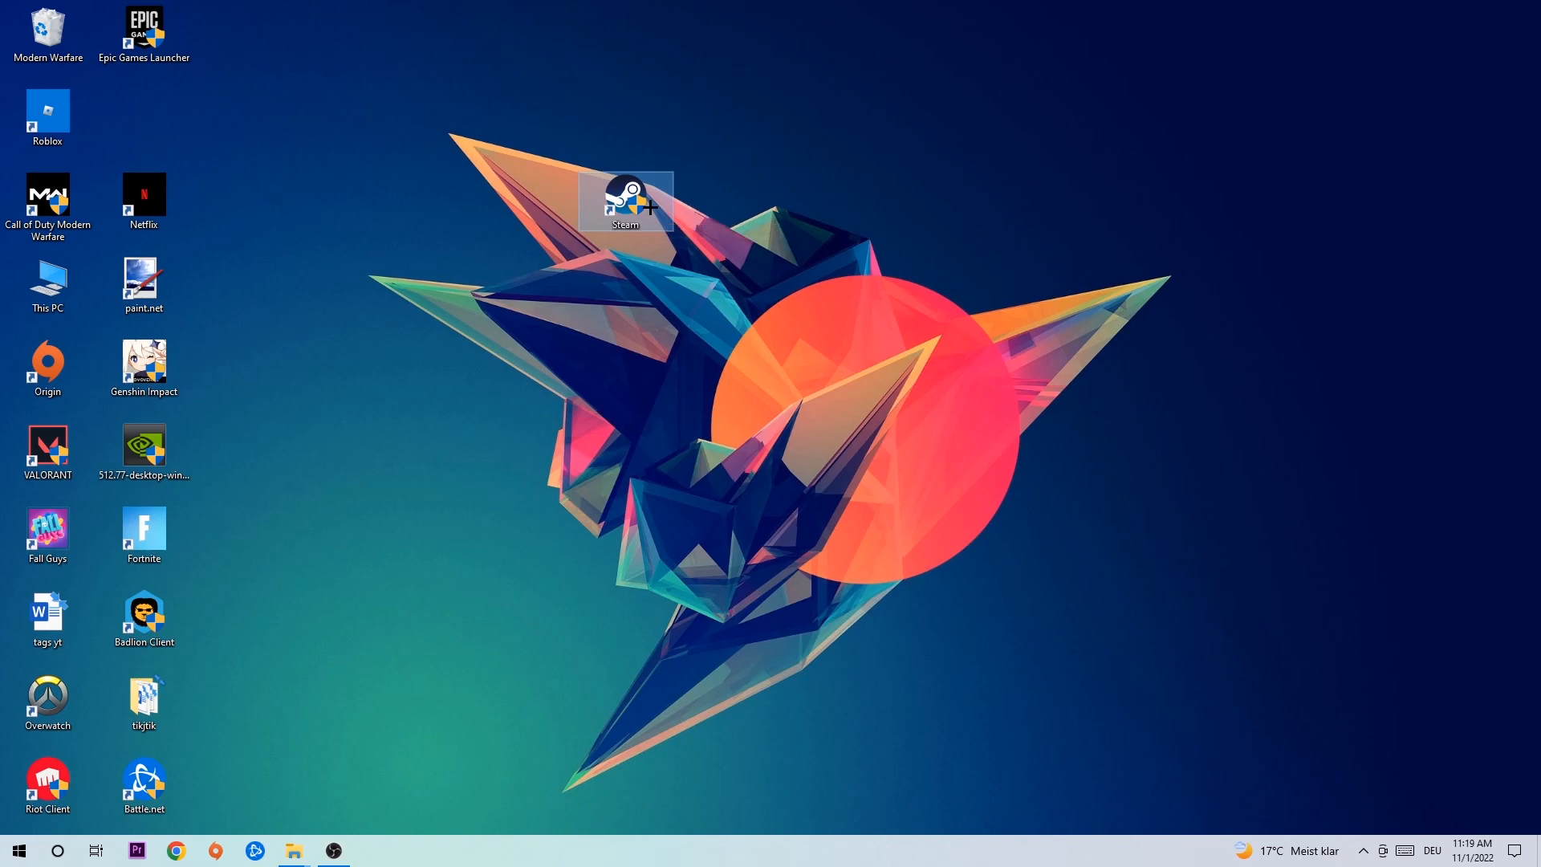
mouse_move(626, 201)
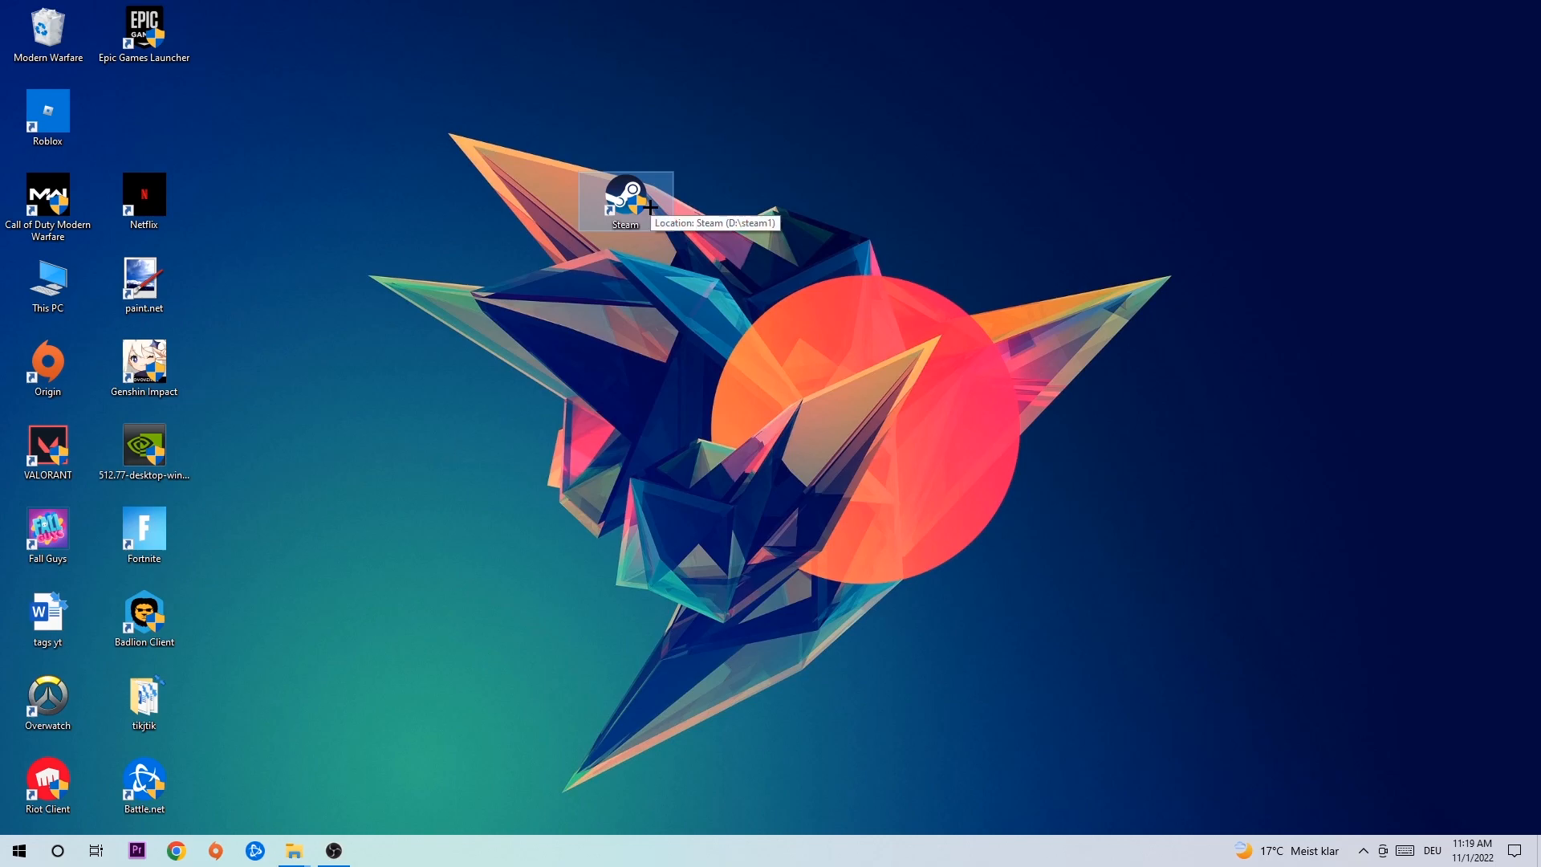